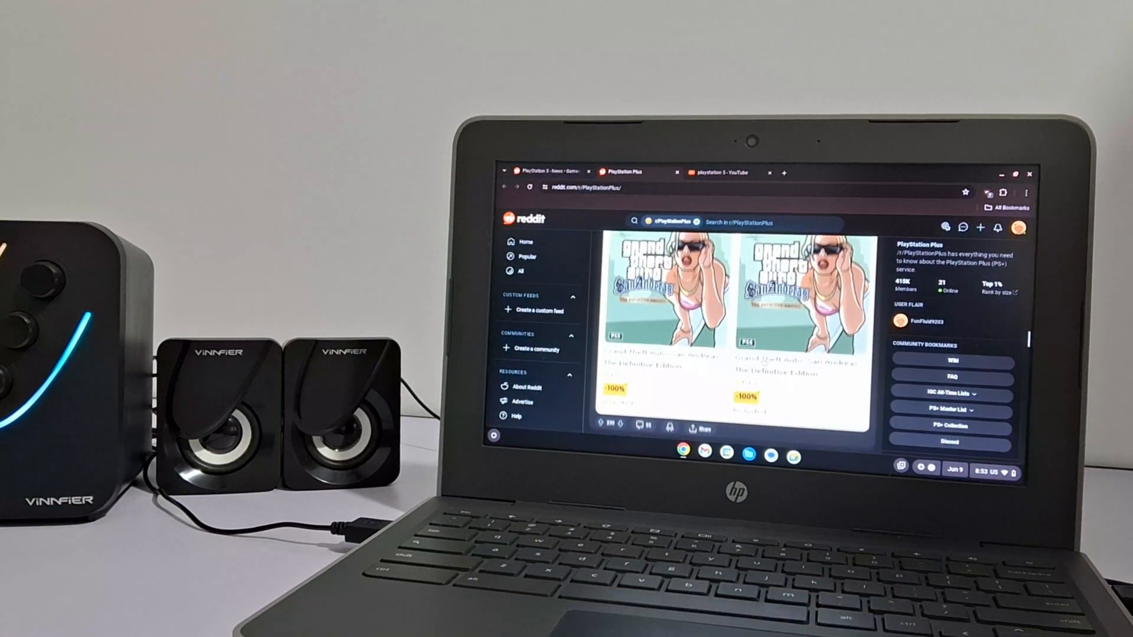
Play the PS5 Slim (PlayStation 5 2023) Review from the playstation 5 YouTube results.
left_click(729, 173)
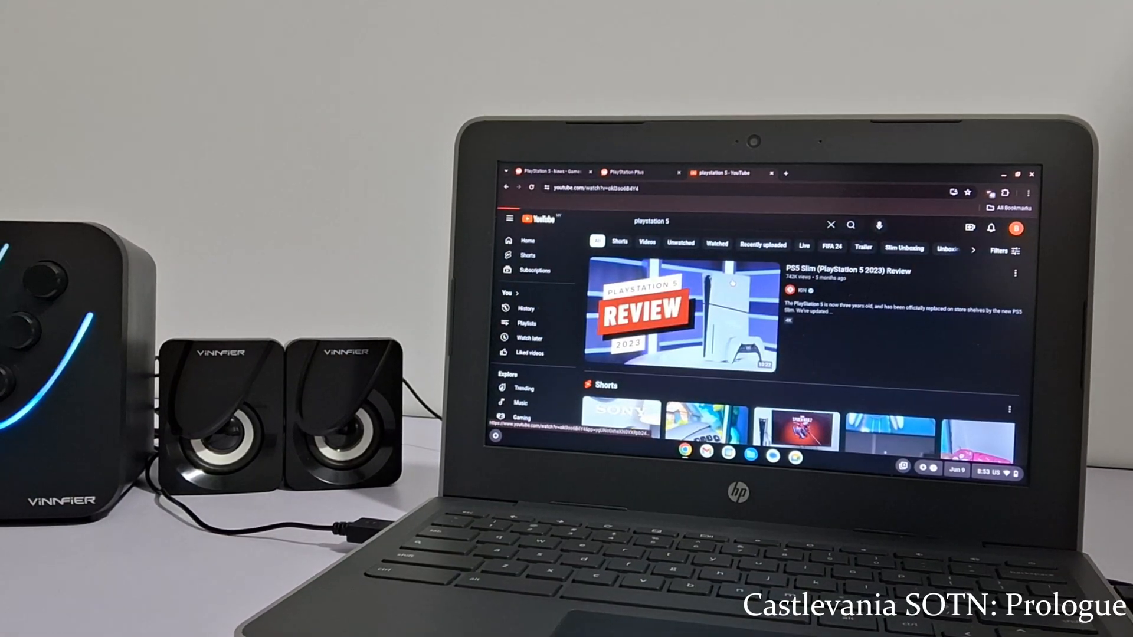
left_click(672, 311)
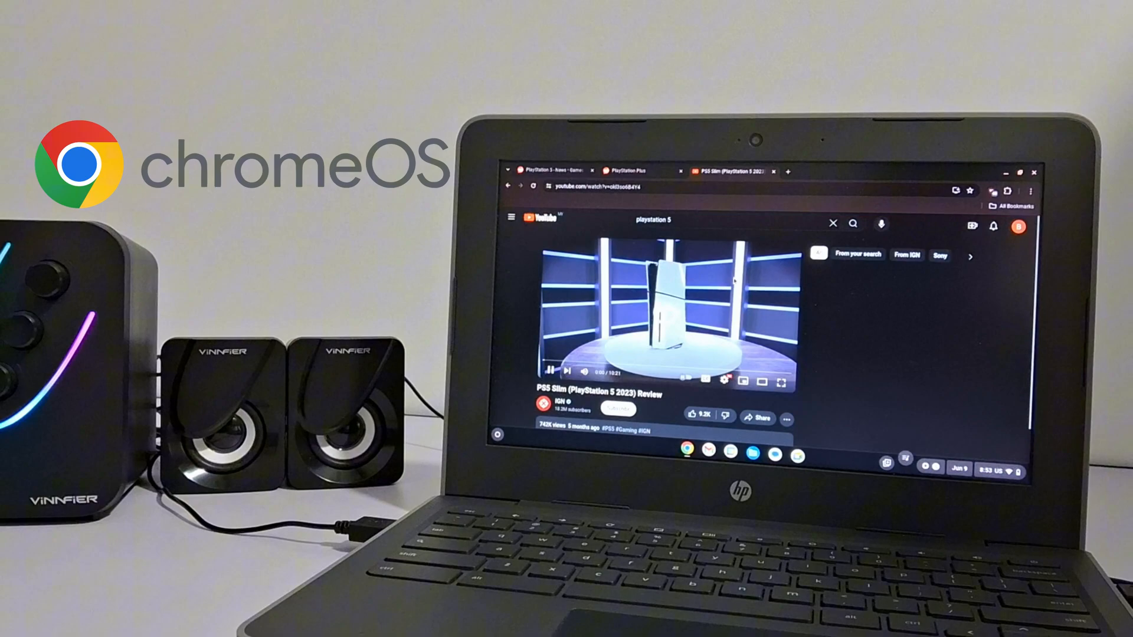
left_click(551, 389)
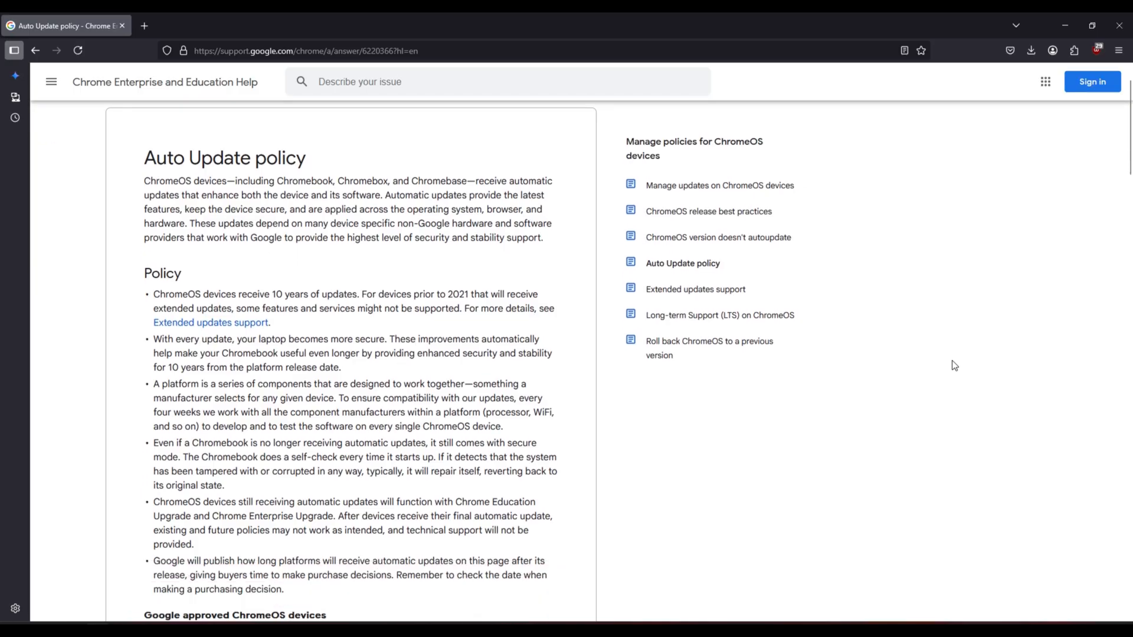
Scroll the Auto Update policy page down to the Chromebook 11 models expiry table.
scroll("down", 3)
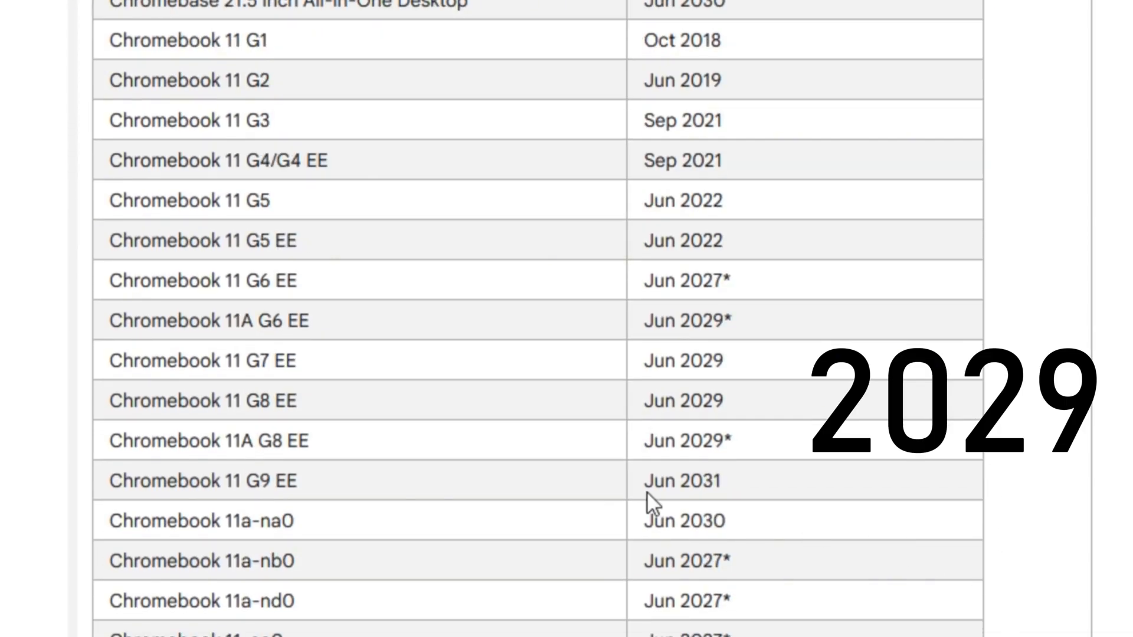
mouse_move(65, 401)
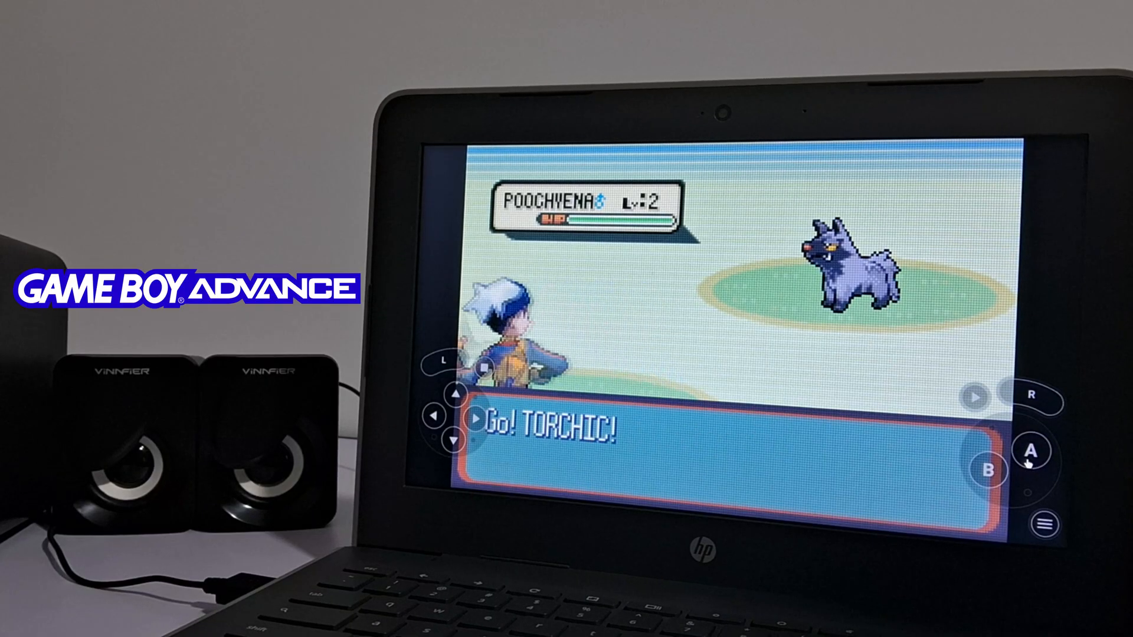
Tap A to reach the FIGHT/BAG/POKéMON/RUN menu for TORCHIC against Poochyena.
left_click(1032, 450)
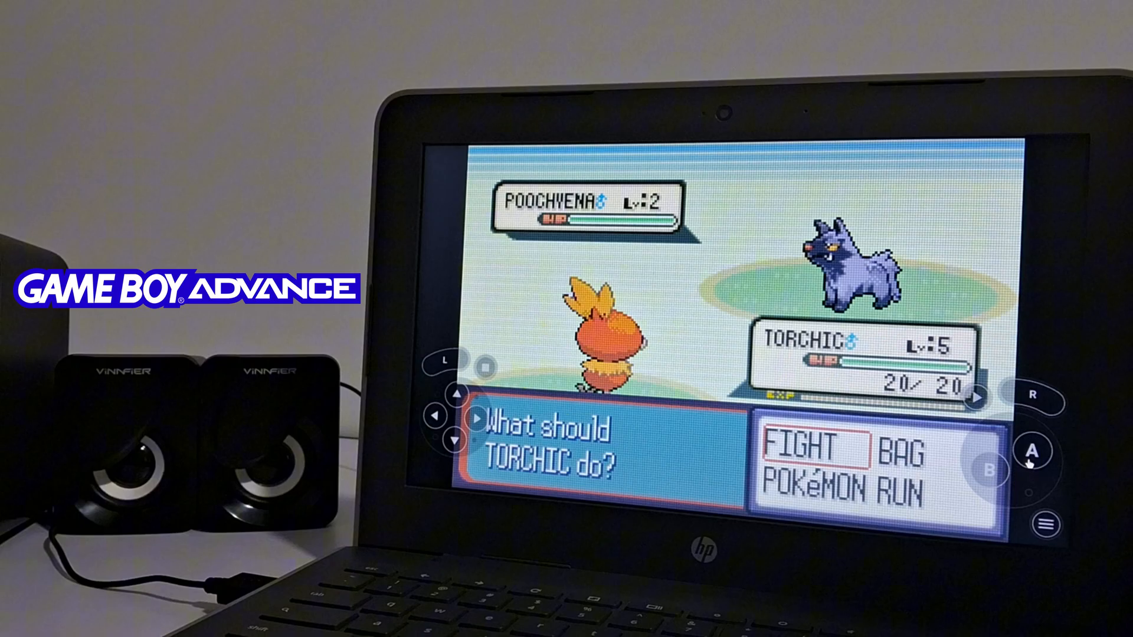